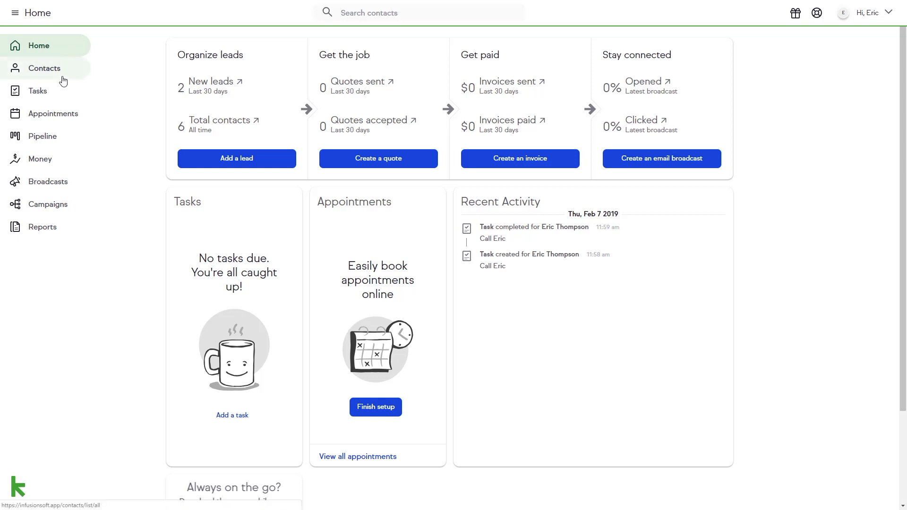
- Show the contacts list with all six existing contacts
{"action": "left_click", "coordinate": [44, 68]}
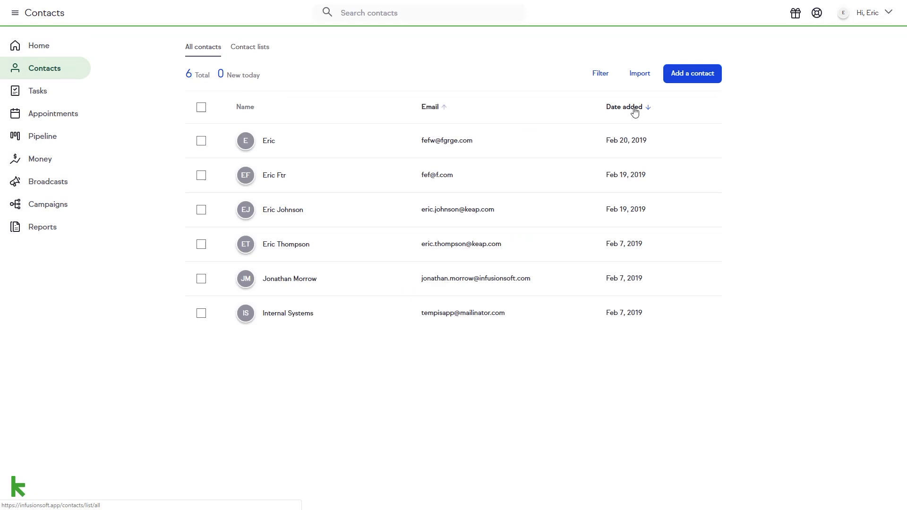
{"action": "left_click", "coordinate": [692, 73]}
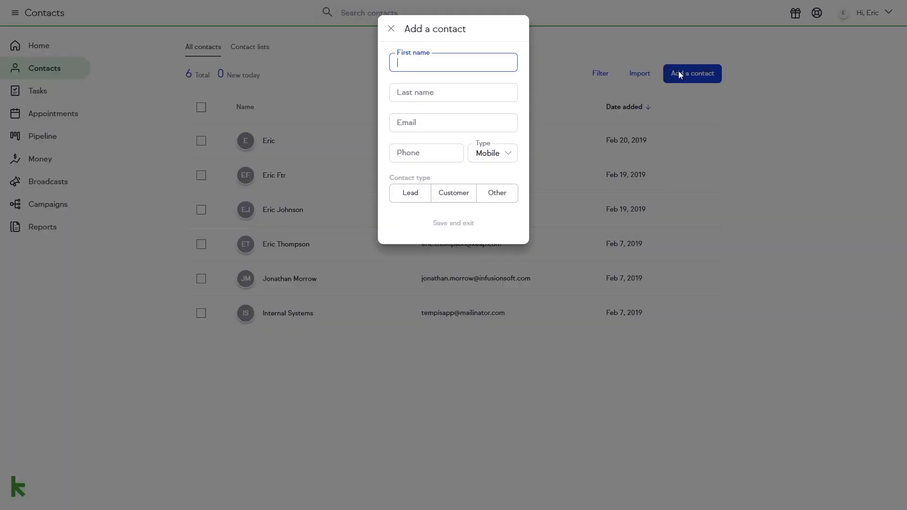
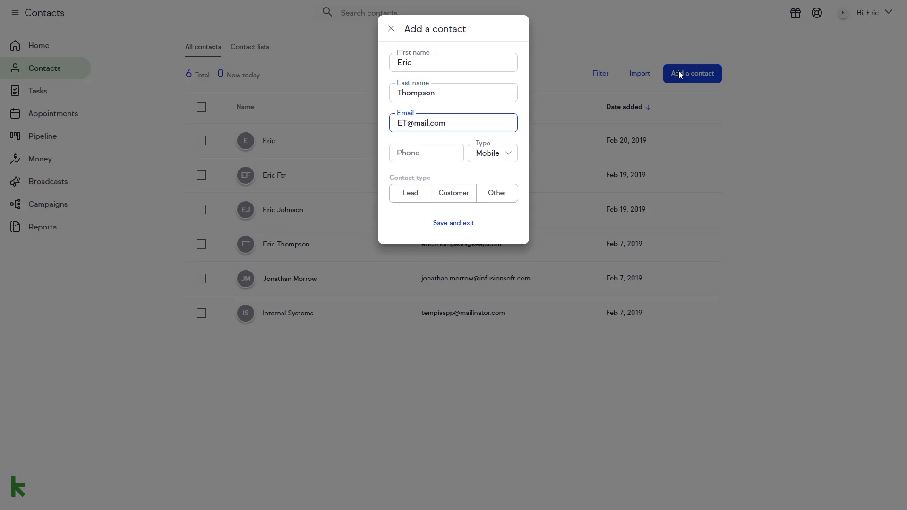
{"action": "type", "text": "480-555"}
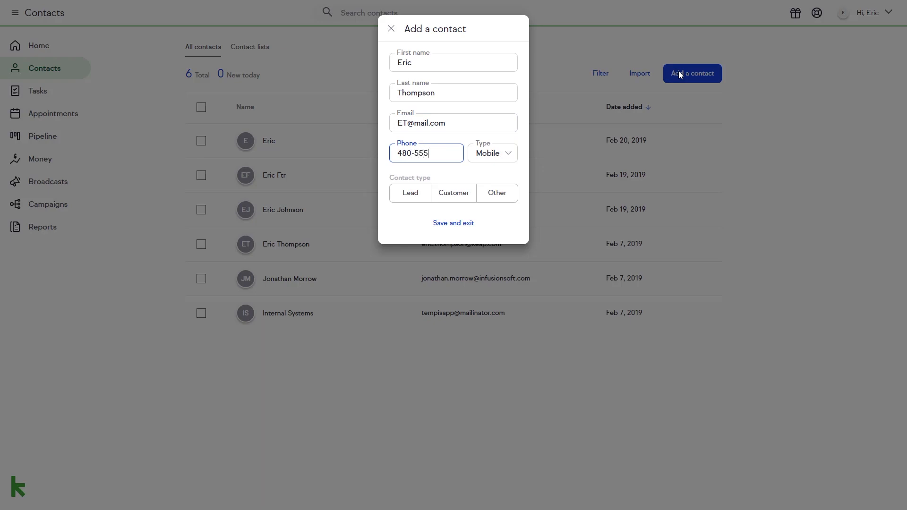
{"action": "type", "text": "1234"}
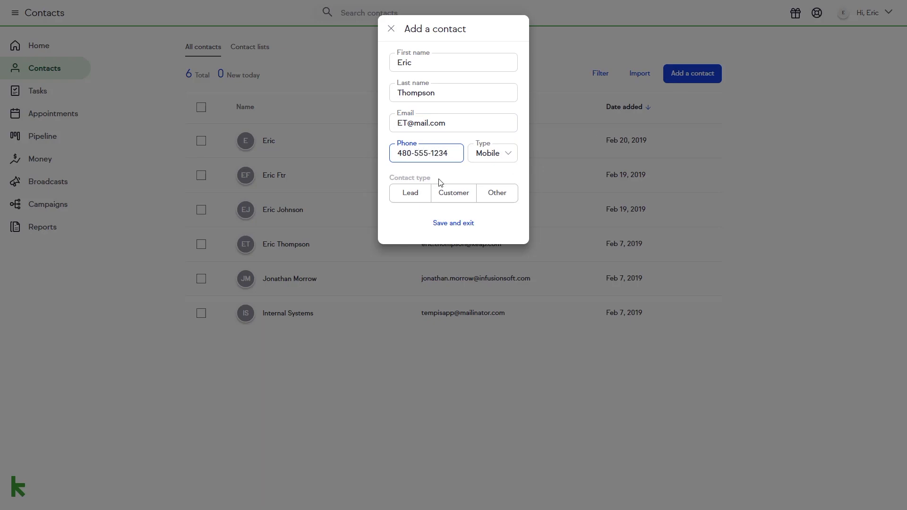
{"action": "left_click", "coordinate": [411, 193]}
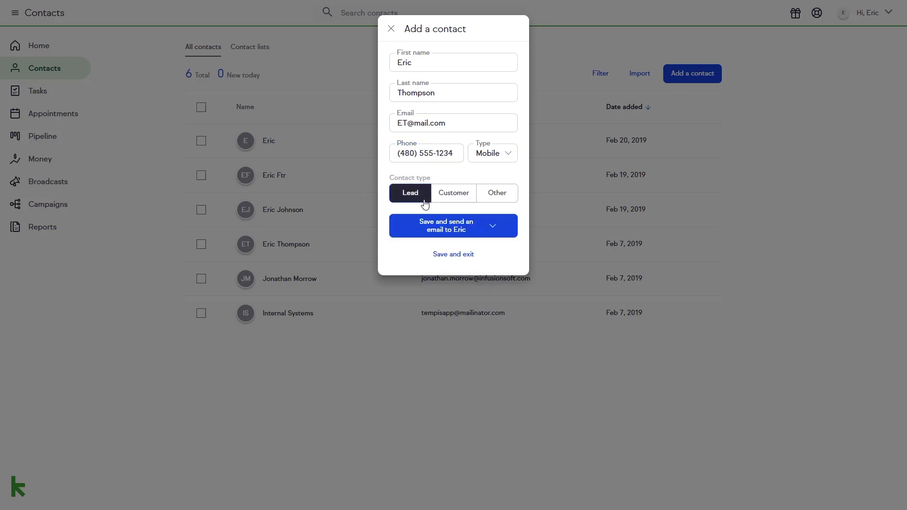
{"action": "left_click", "coordinate": [497, 193]}
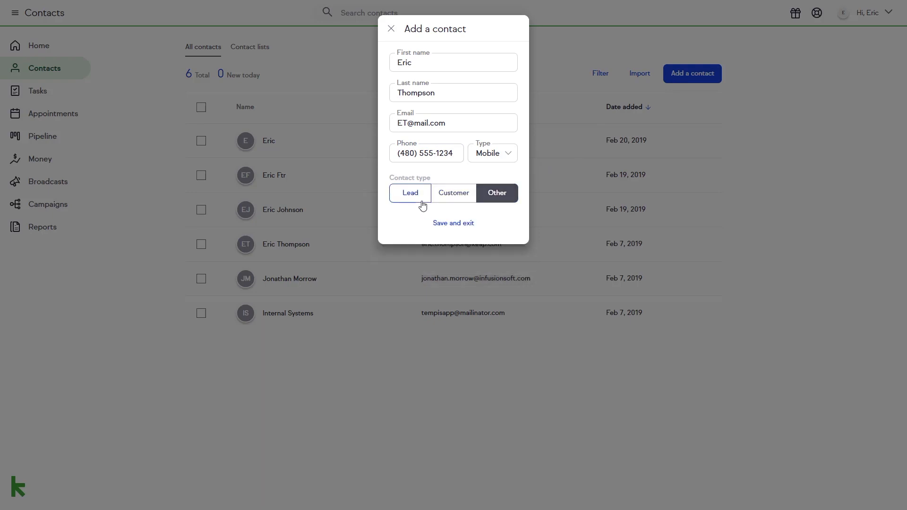
{"action": "left_click", "coordinate": [410, 192]}
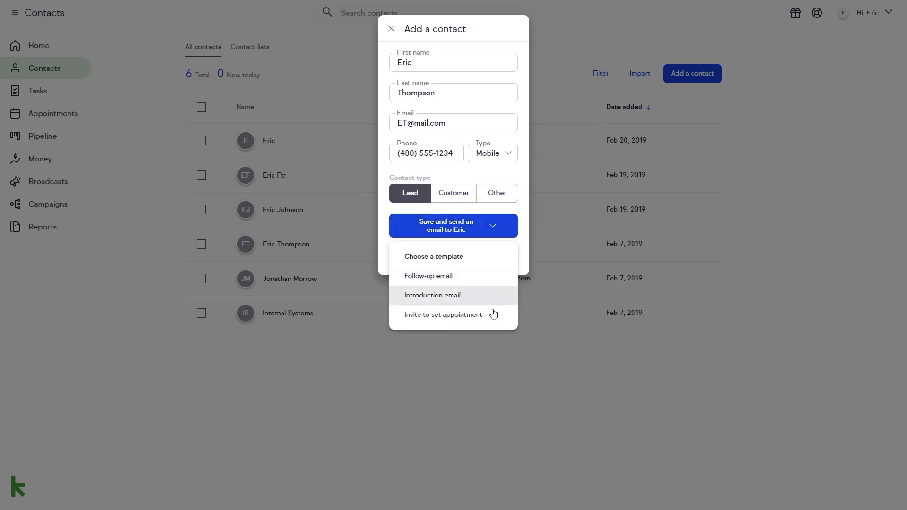
{"action": "left_click", "coordinate": [443, 315]}
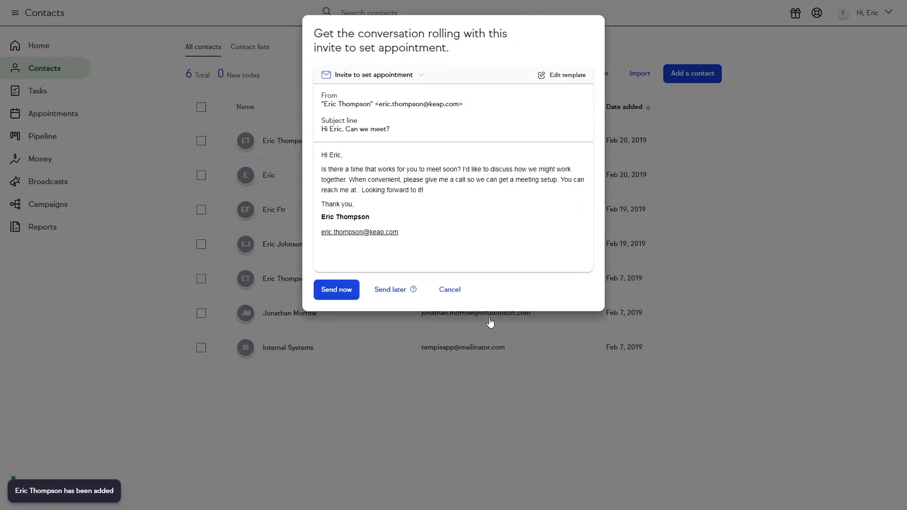
{"action": "left_click", "coordinate": [450, 289]}
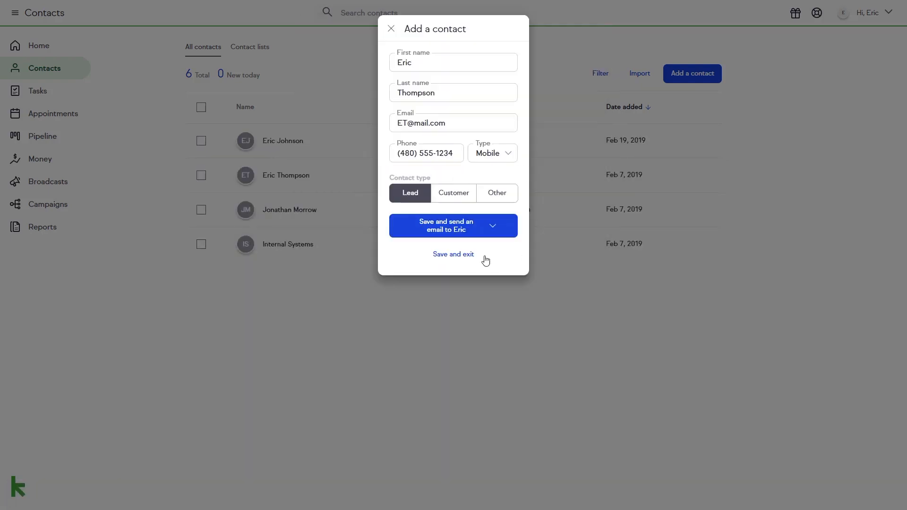
{"action": "left_click", "coordinate": [453, 254]}
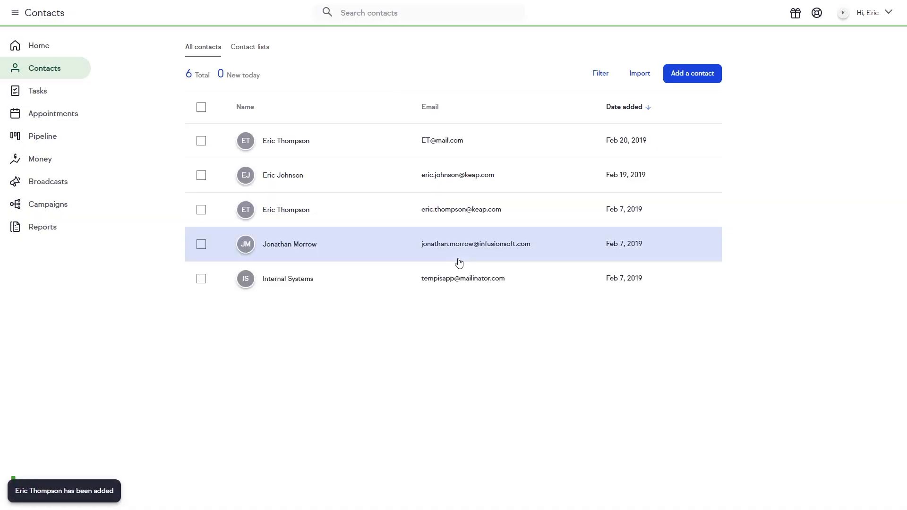
{"action": "mouse_move", "coordinate": [368, 157]}
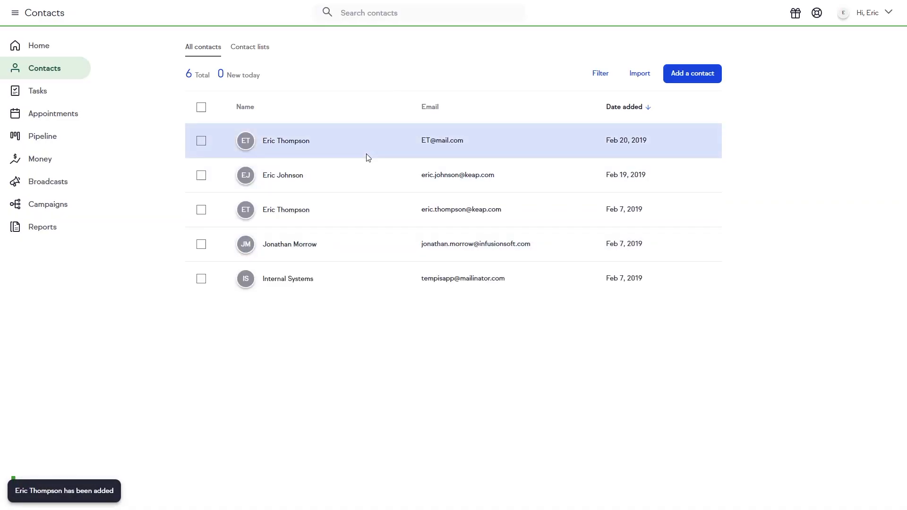
{"action": "mouse_move", "coordinate": [278, 142]}
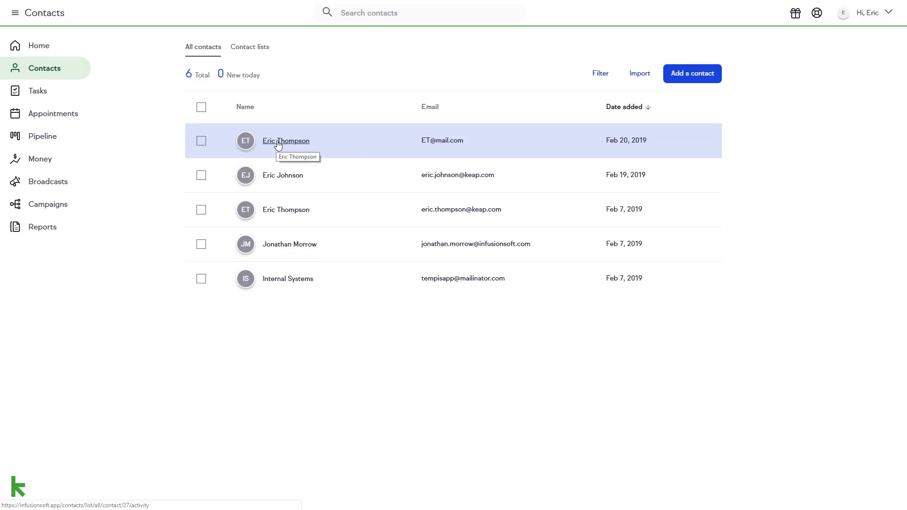
{"action": "left_click", "coordinate": [286, 141]}
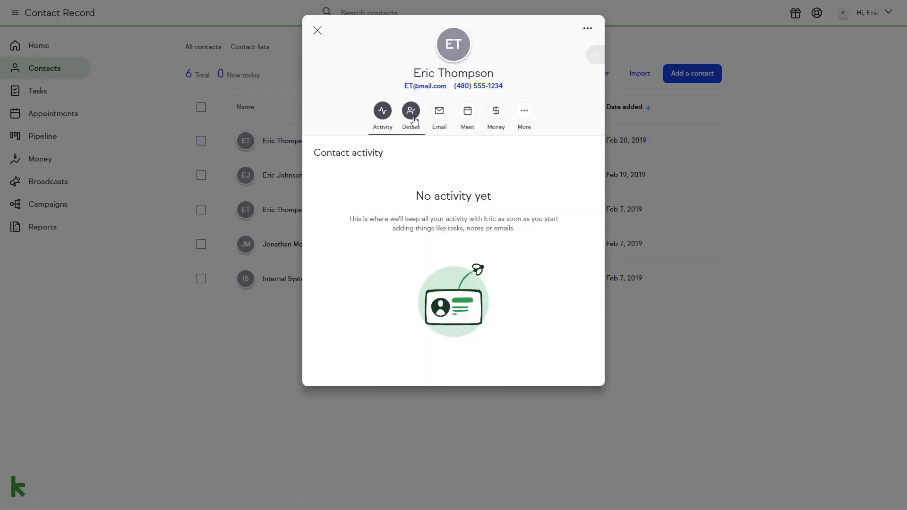
{"action": "left_click", "coordinate": [410, 111]}
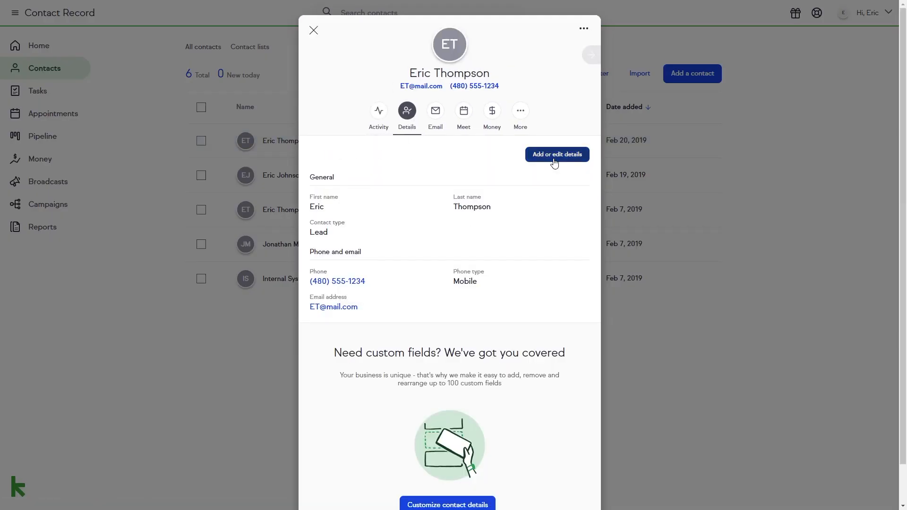
{"action": "left_click", "coordinate": [313, 30]}
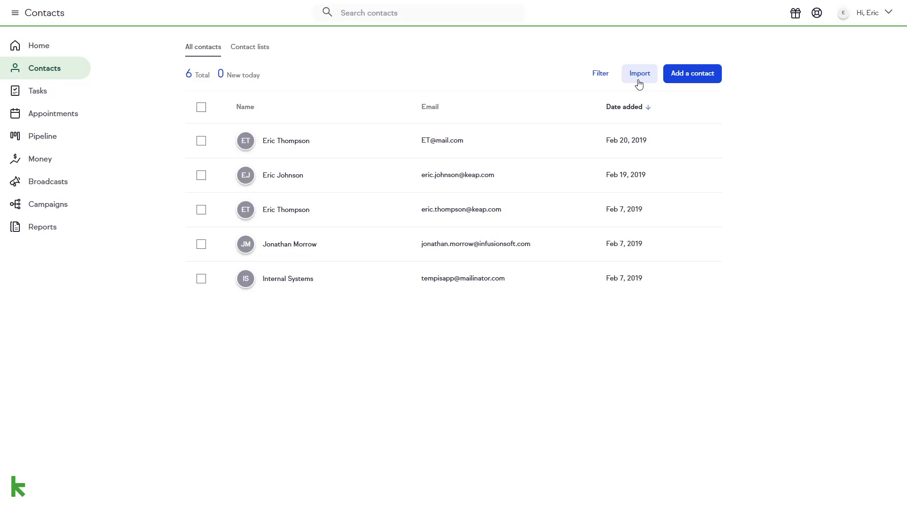
- Start a contact import and upload 'Keap contact demo list.csv'
{"action": "left_click", "coordinate": [640, 73]}
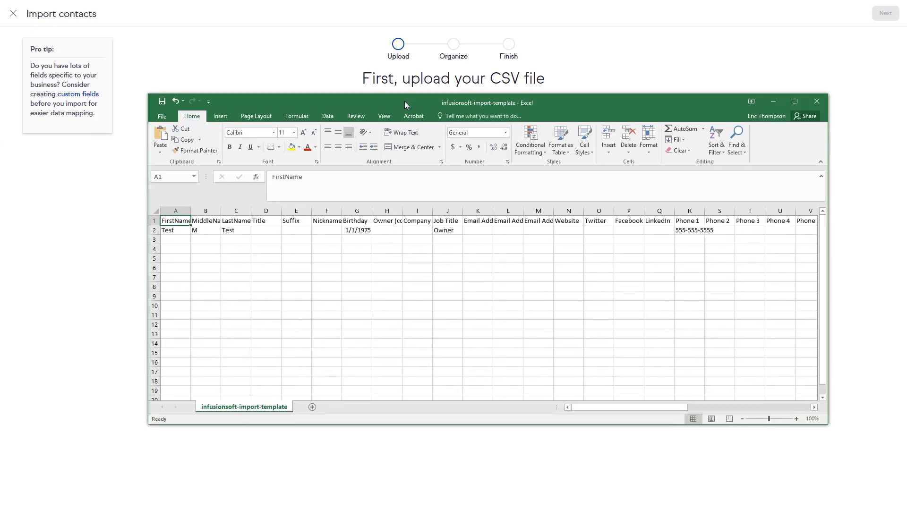
{"action": "mouse_move", "coordinate": [429, 108]}
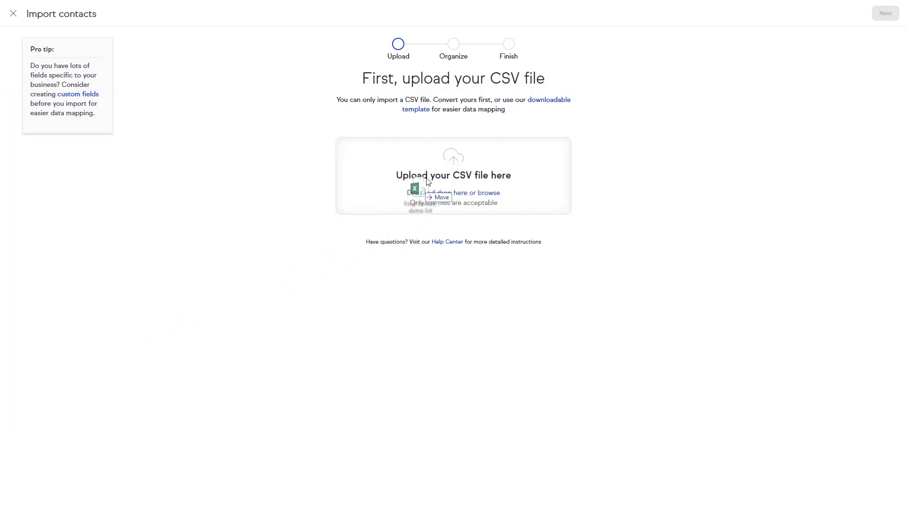
{"action": "left_click_drag", "start_coordinate": [420, 197], "coordinate": [453, 175]}
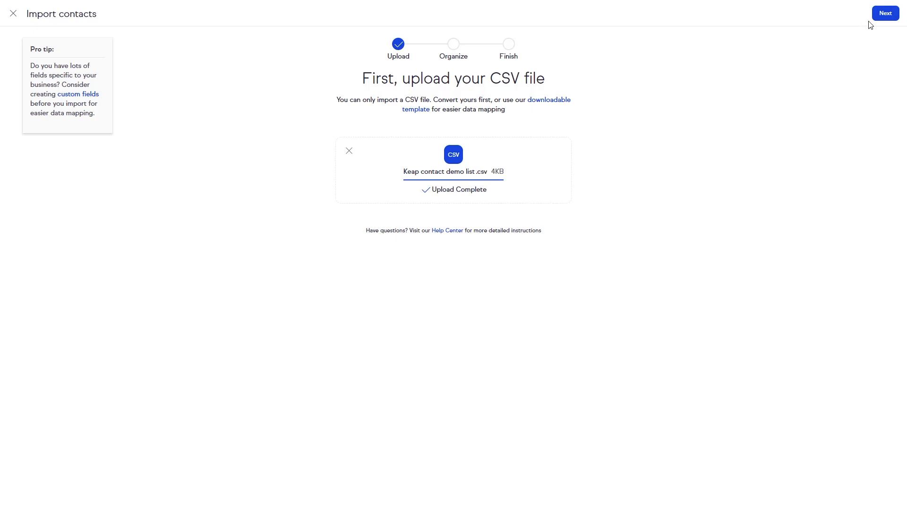
- Map the file's Organization column to the Company name field
{"action": "left_click", "coordinate": [886, 13]}
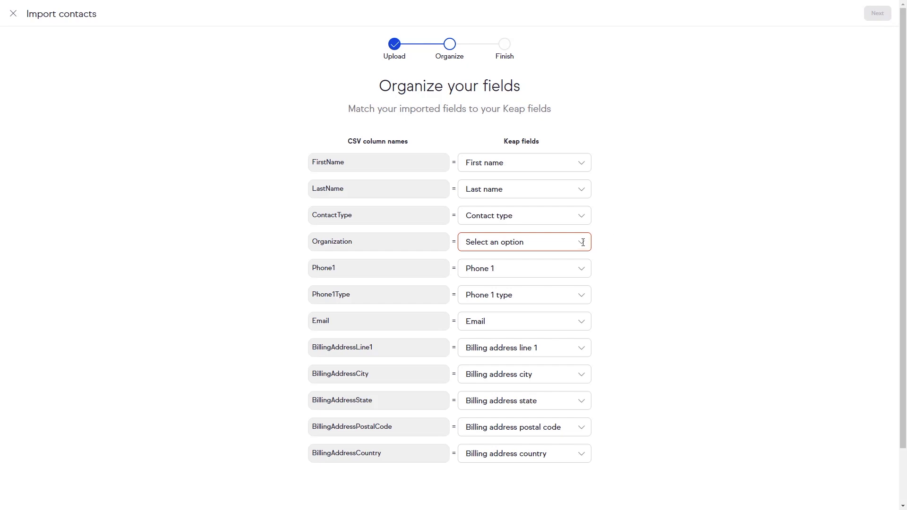
{"action": "left_click", "coordinate": [524, 242]}
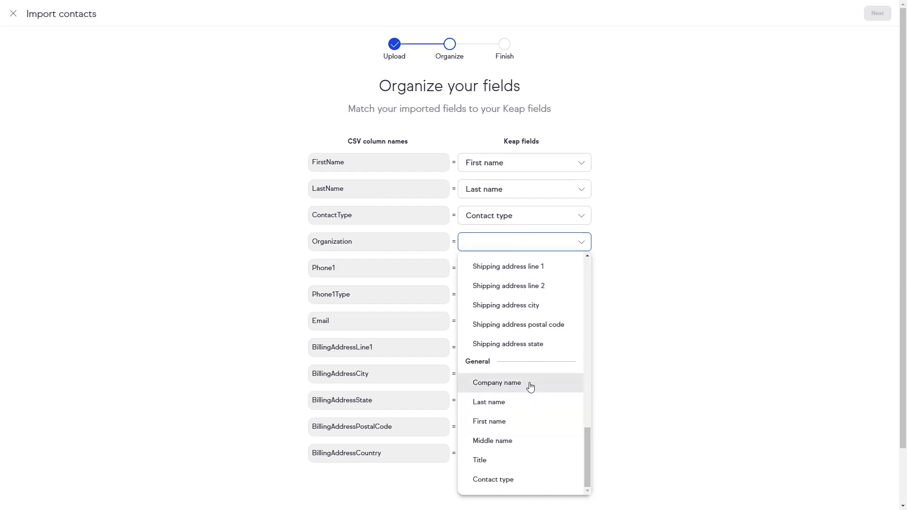
{"action": "left_click", "coordinate": [496, 383]}
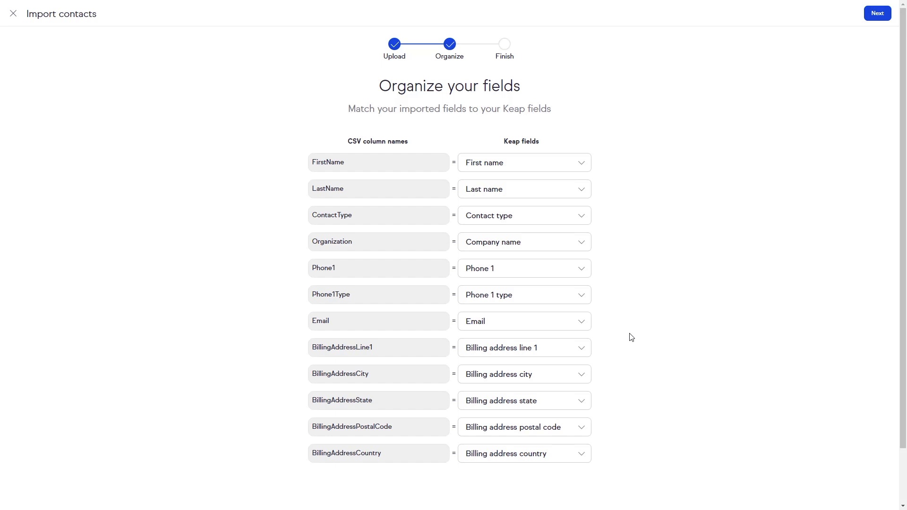
{"action": "mouse_move", "coordinate": [705, 224]}
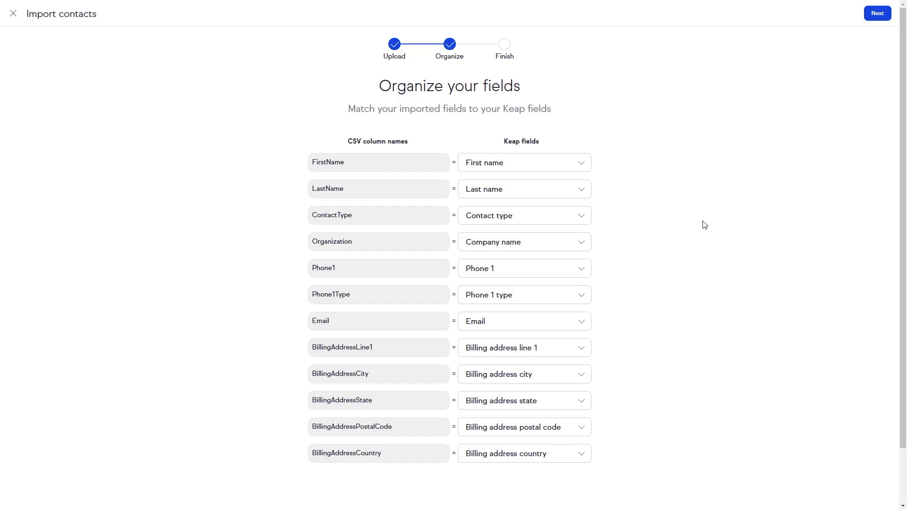
- On the final import step, answer Yes to marketing-email permission and list available tags
{"action": "left_click", "coordinate": [877, 13]}
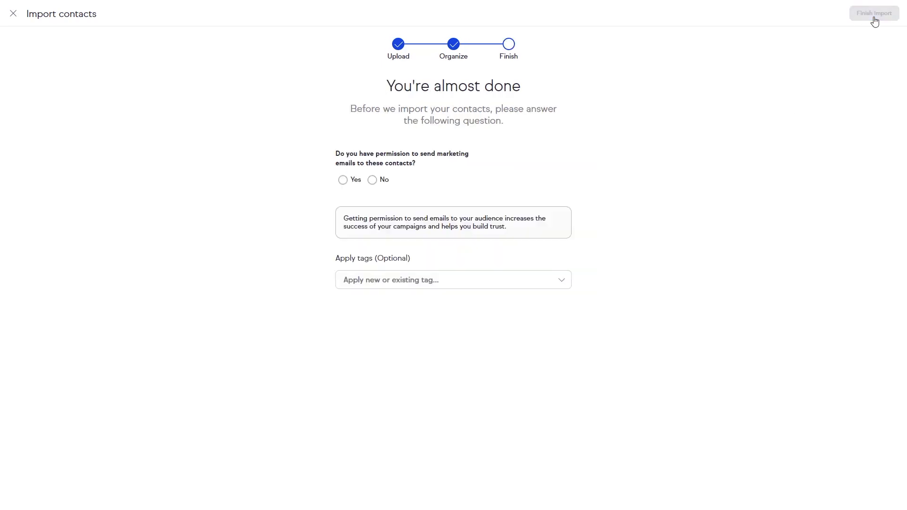
{"action": "mouse_move", "coordinate": [335, 188]}
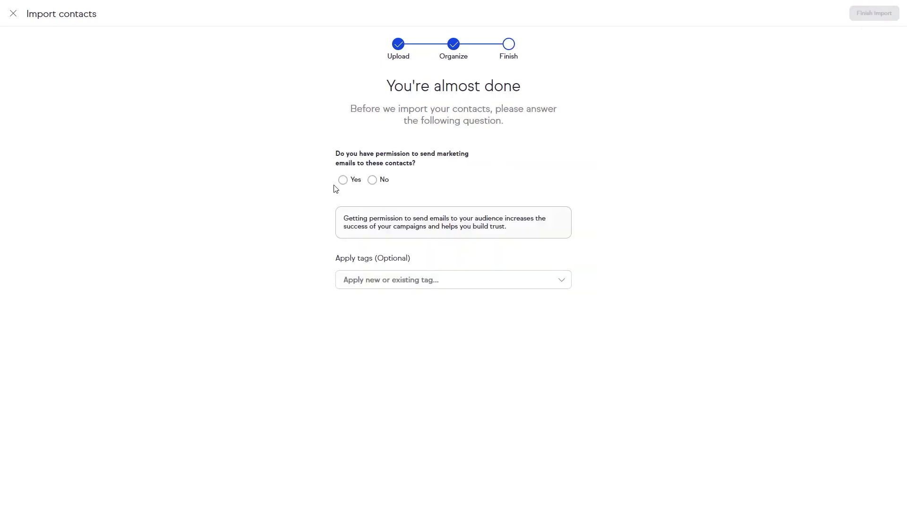
{"action": "left_click", "coordinate": [343, 180]}
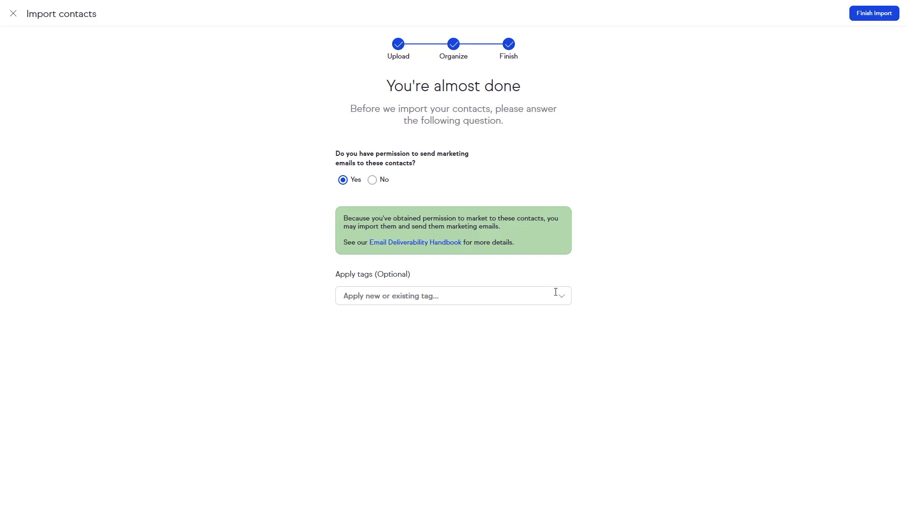
{"action": "left_click", "coordinate": [453, 296]}
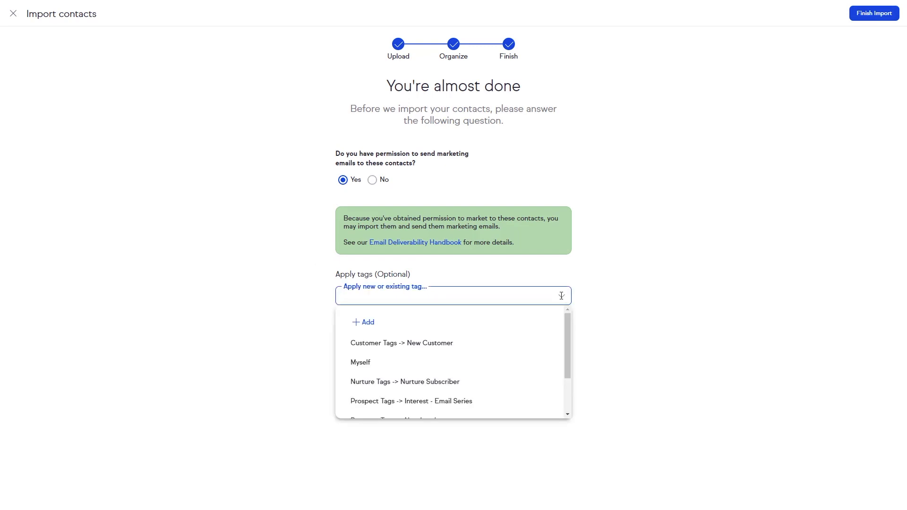